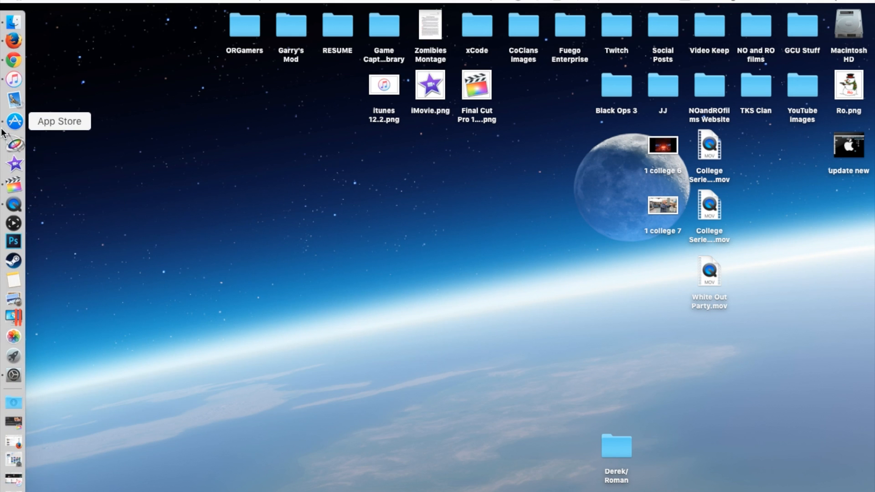
mouse_move(14, 123)
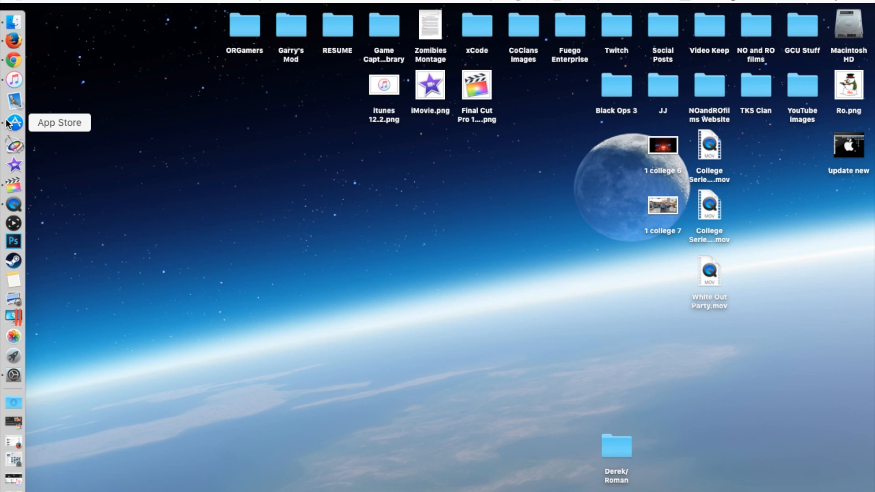
mouse_move(13, 162)
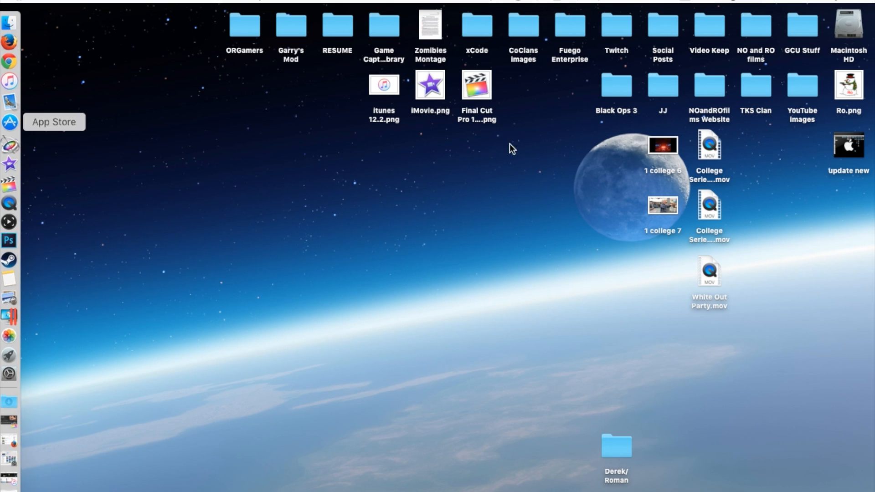
Collapse the first iTunes update's notes and expand the full iTunes 12.2.2 release notes
key("cmd+space")
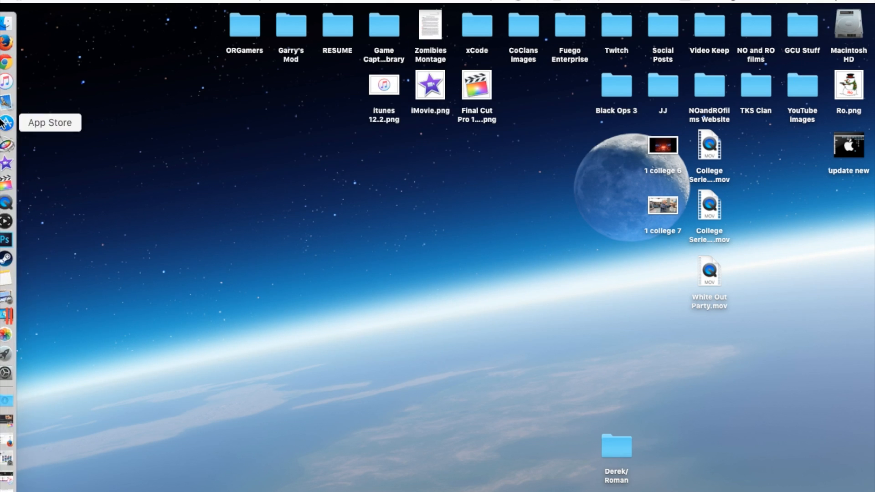
mouse_move(13, 143)
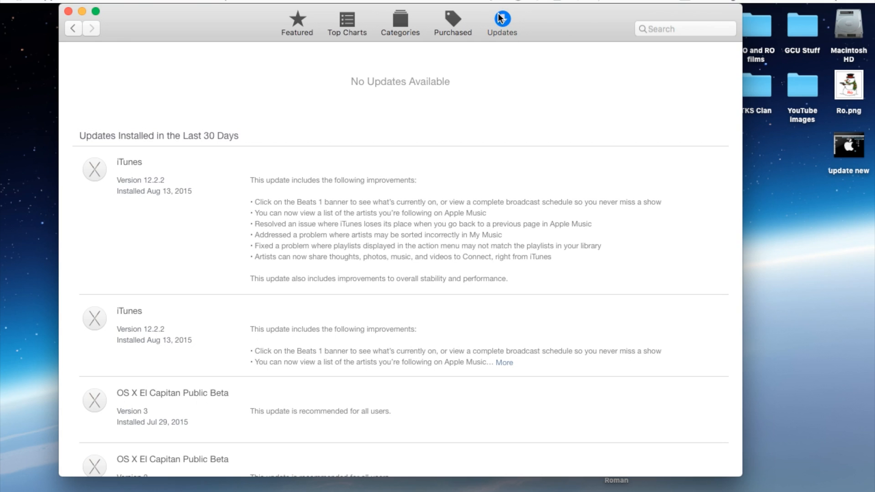
mouse_move(169, 191)
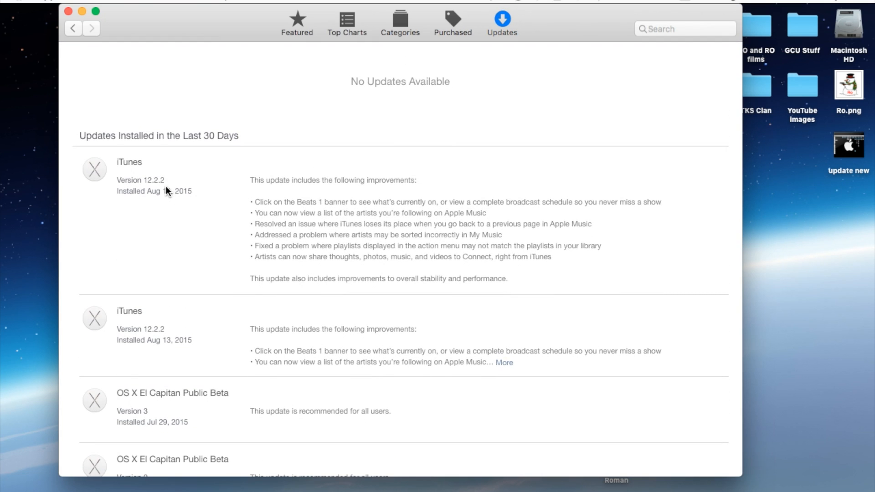
left_click(501, 21)
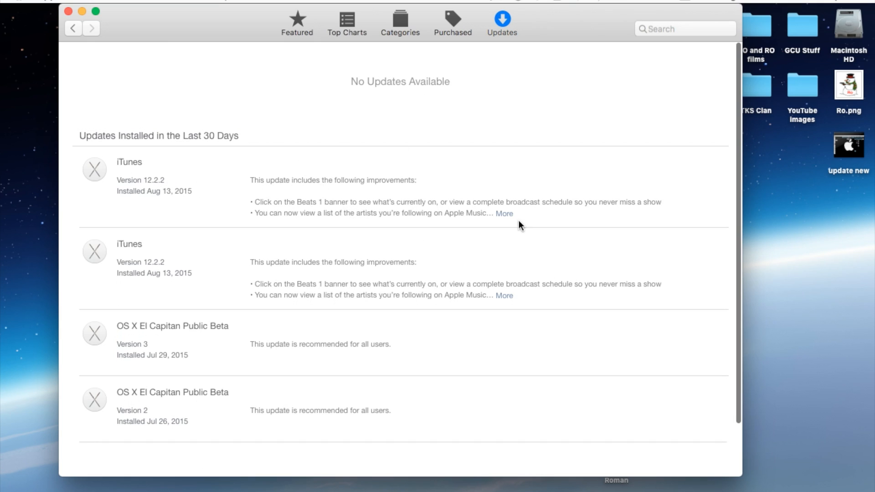
mouse_move(297, 201)
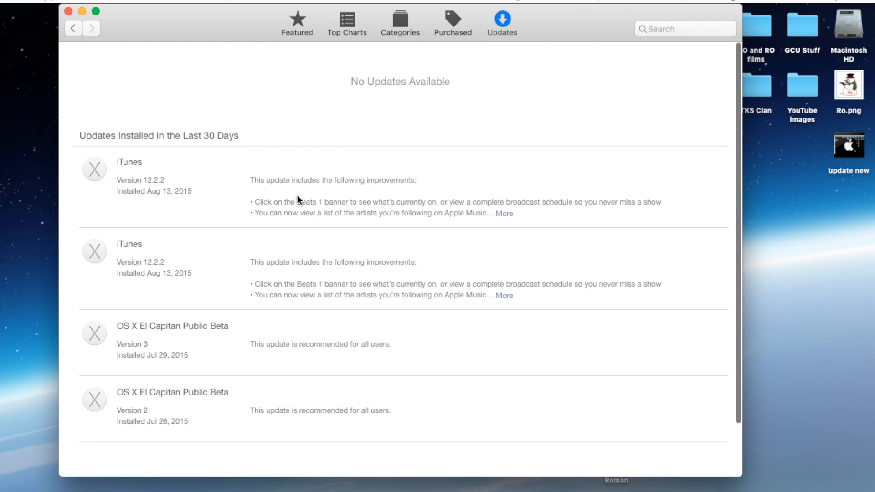
left_click(503, 213)
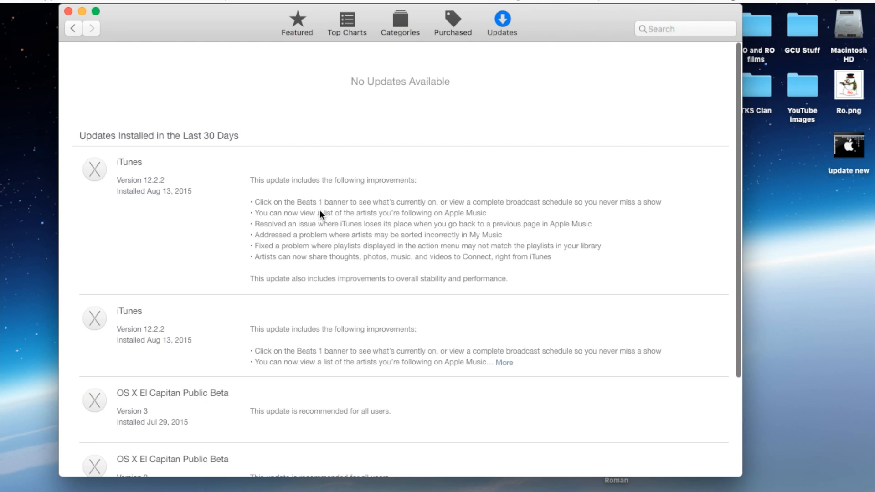
mouse_move(301, 217)
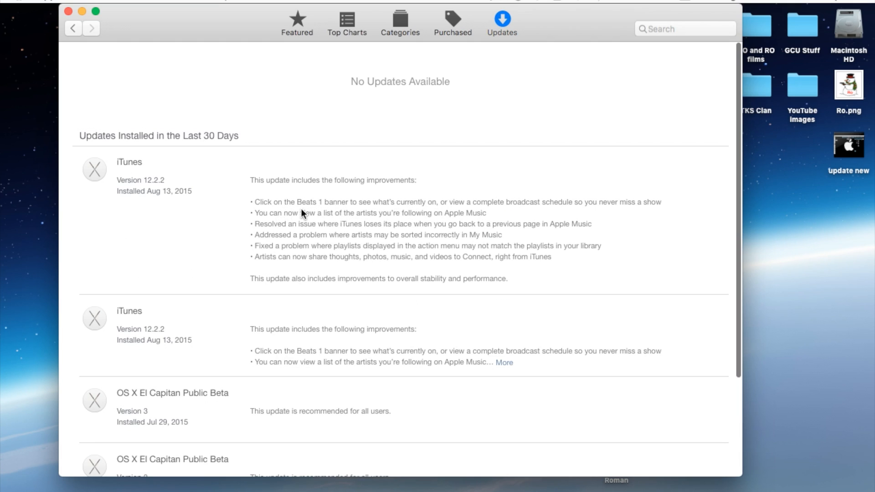
mouse_move(445, 214)
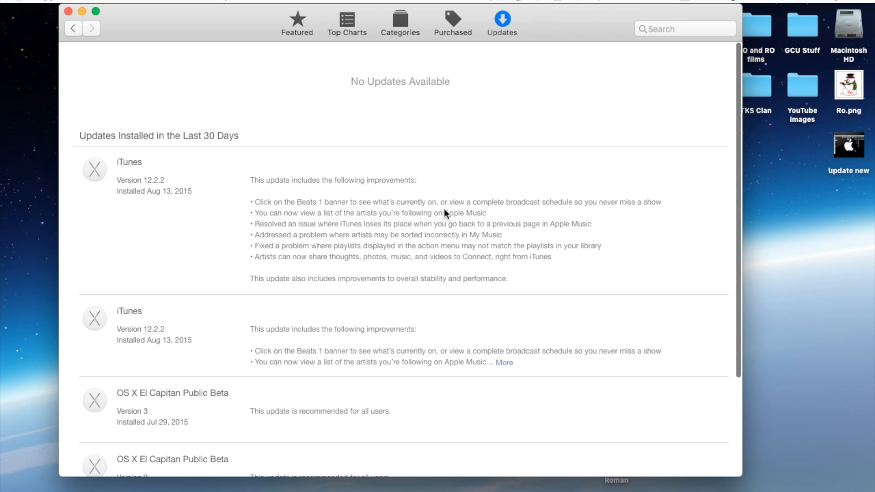
mouse_move(582, 216)
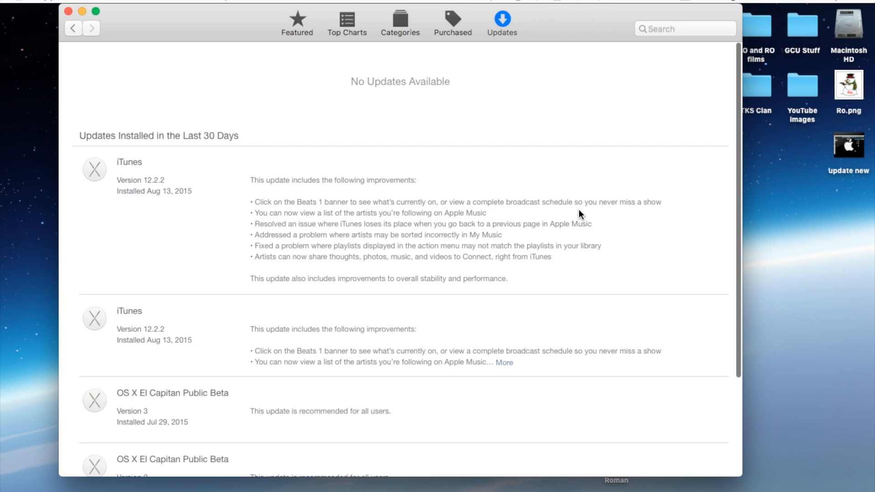
mouse_move(292, 224)
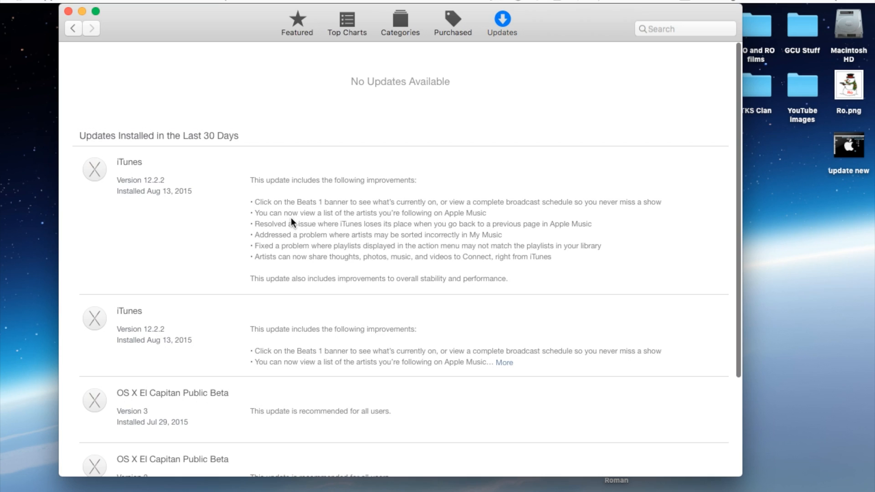
mouse_move(424, 226)
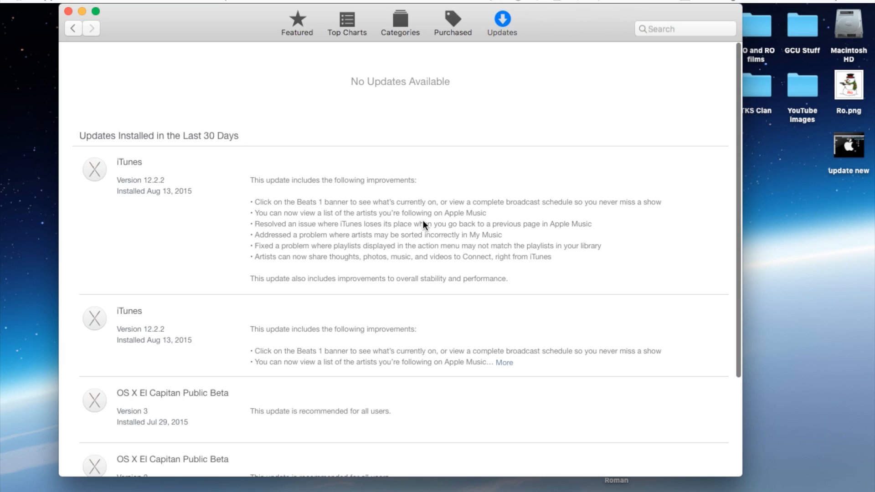
mouse_move(299, 234)
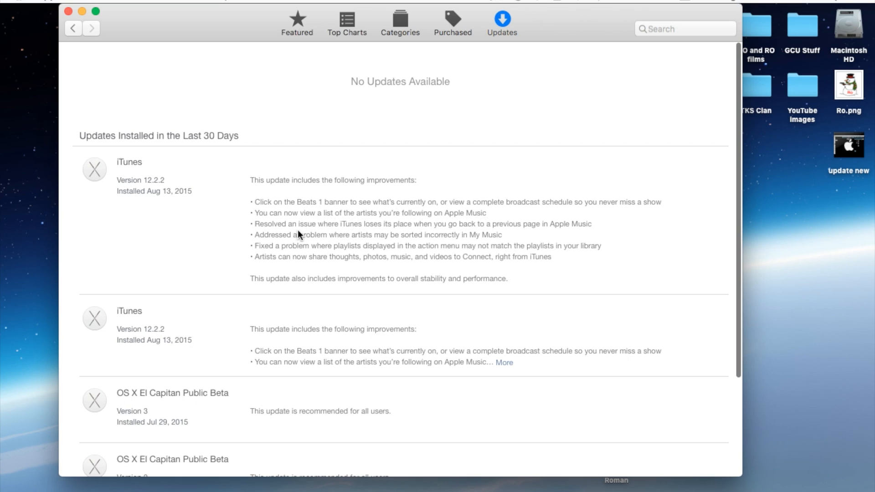
mouse_move(448, 239)
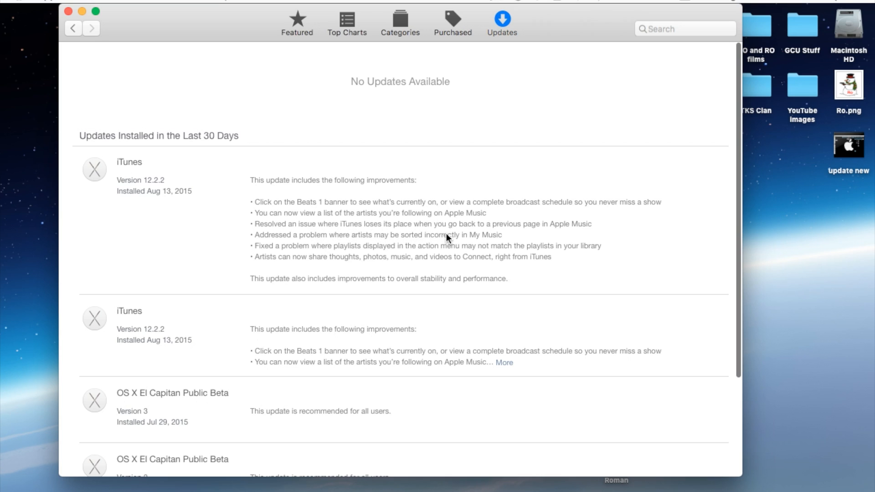
mouse_move(518, 237)
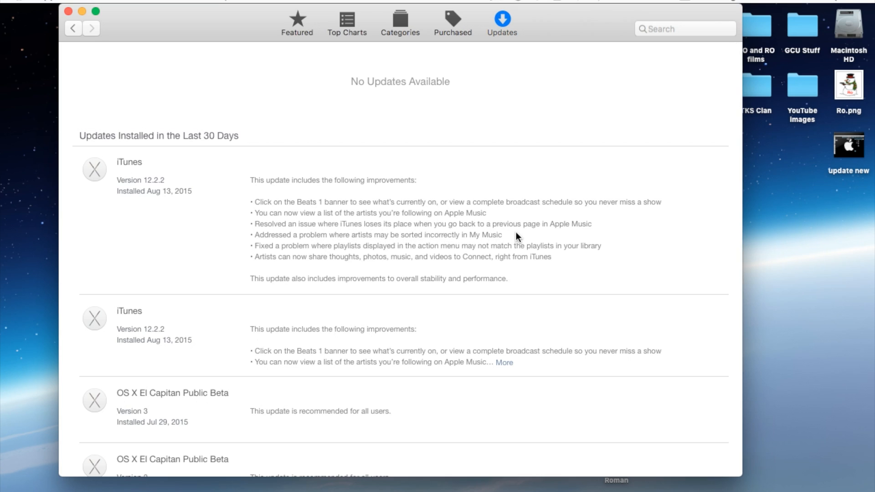
mouse_move(308, 251)
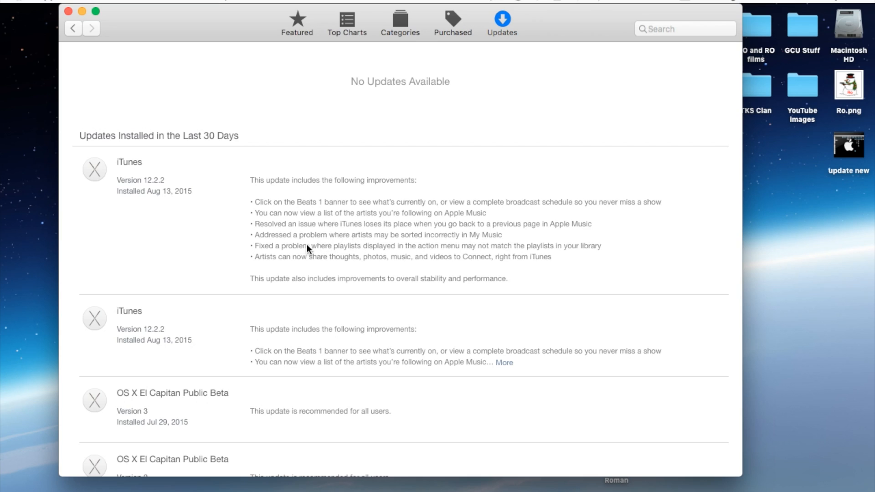
mouse_move(407, 242)
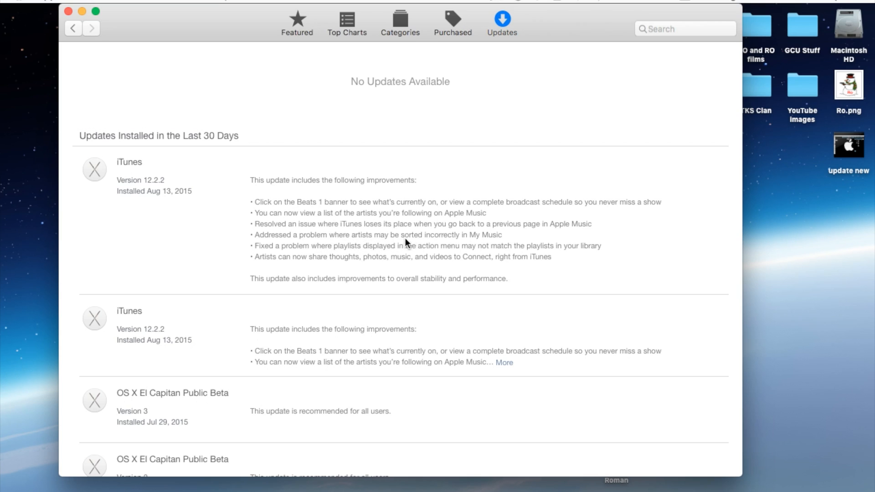
mouse_move(486, 246)
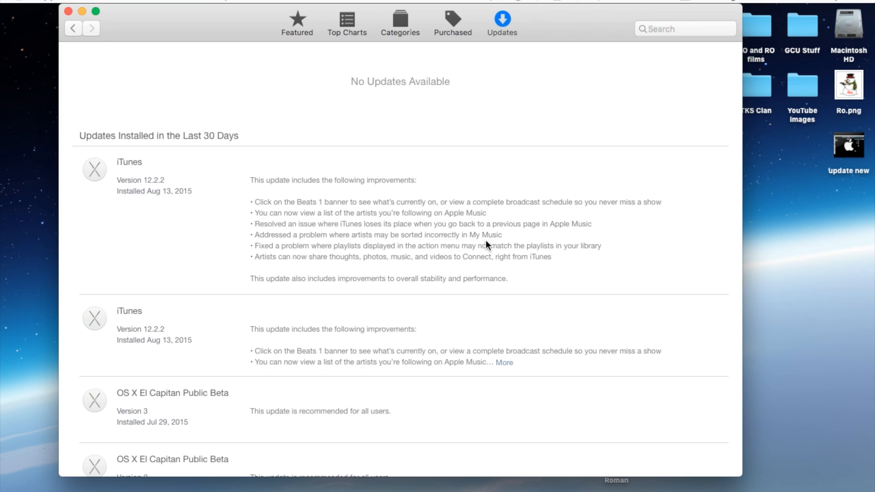
mouse_move(338, 254)
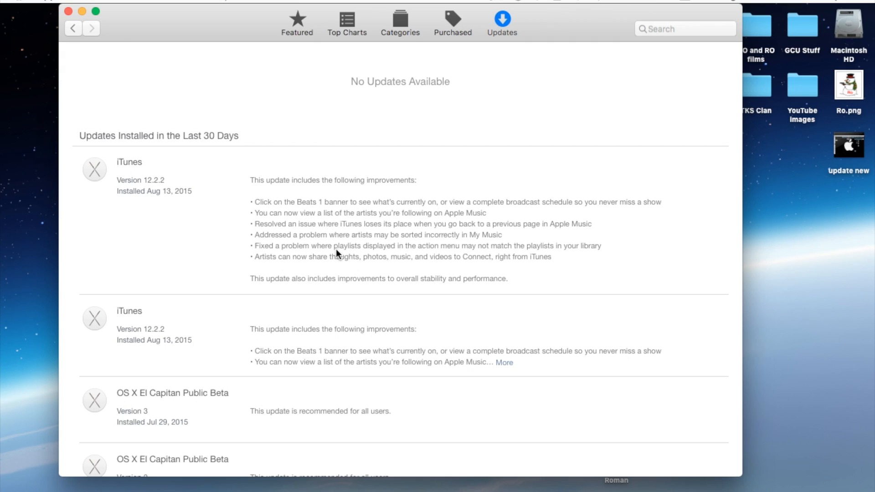
mouse_move(345, 256)
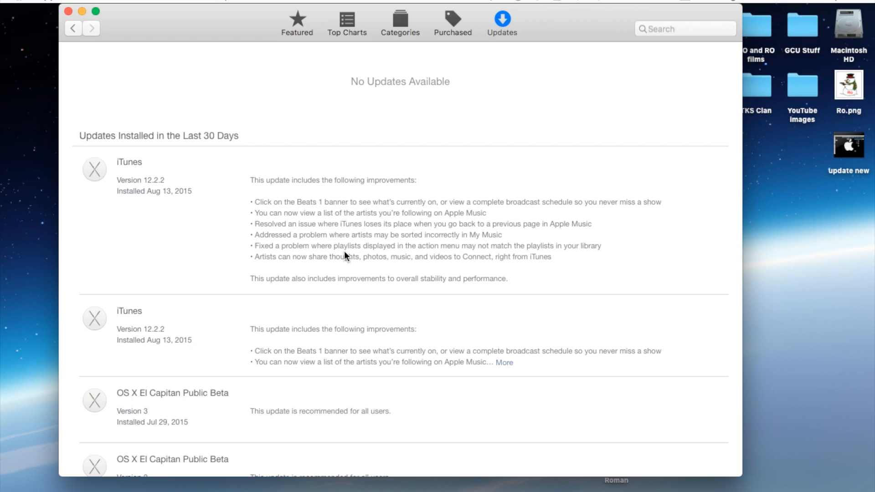
mouse_move(443, 253)
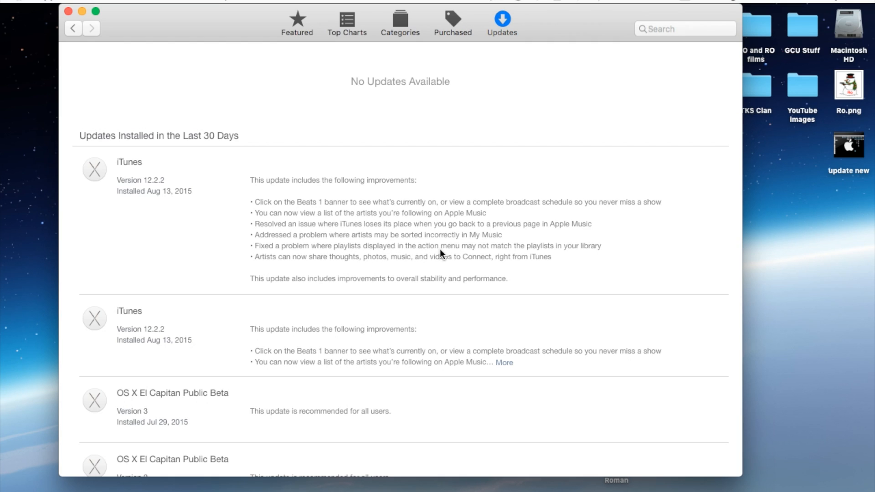
mouse_move(454, 259)
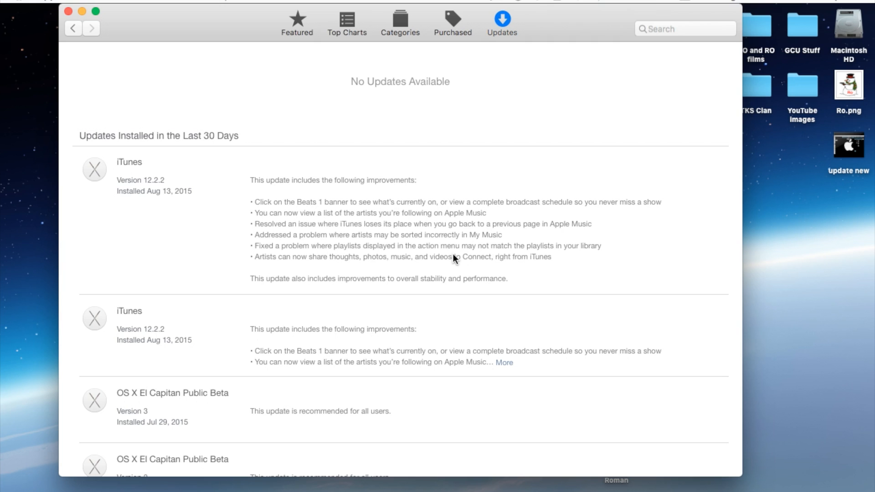
mouse_move(10, 95)
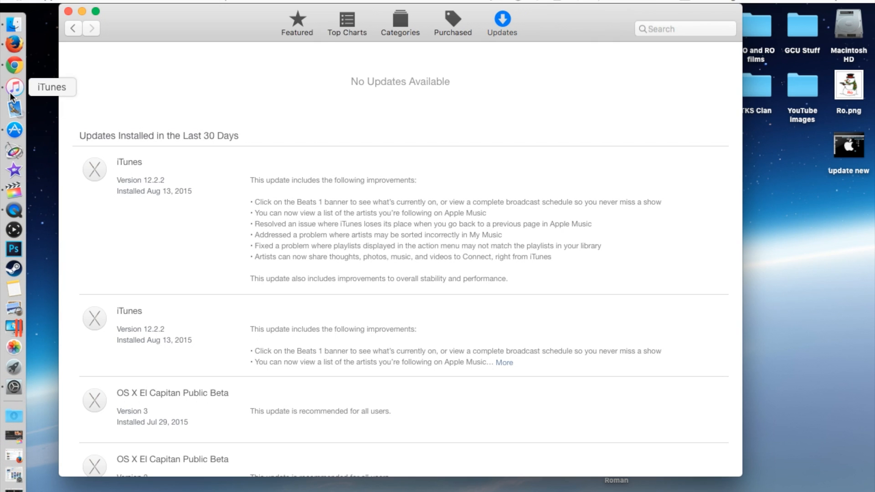
Launch iTunes from the Dock, landing on the New page with the Dr. Dre Compton feature
left_click(13, 88)
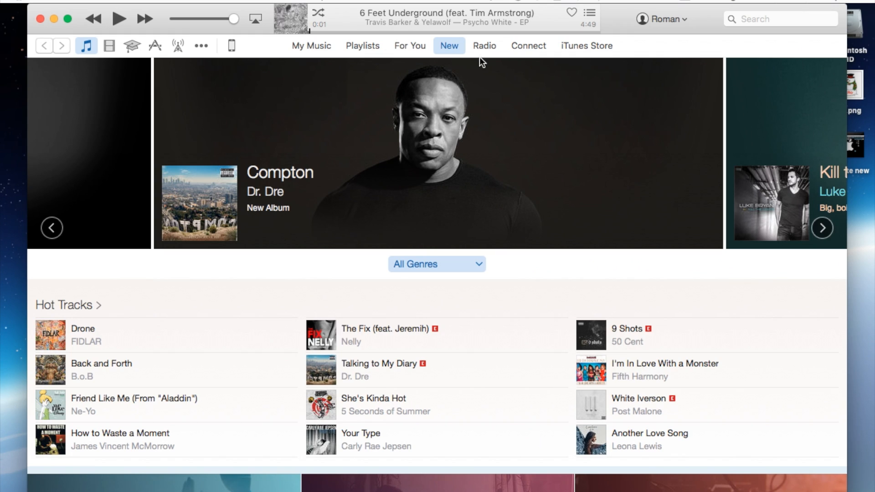
mouse_move(505, 171)
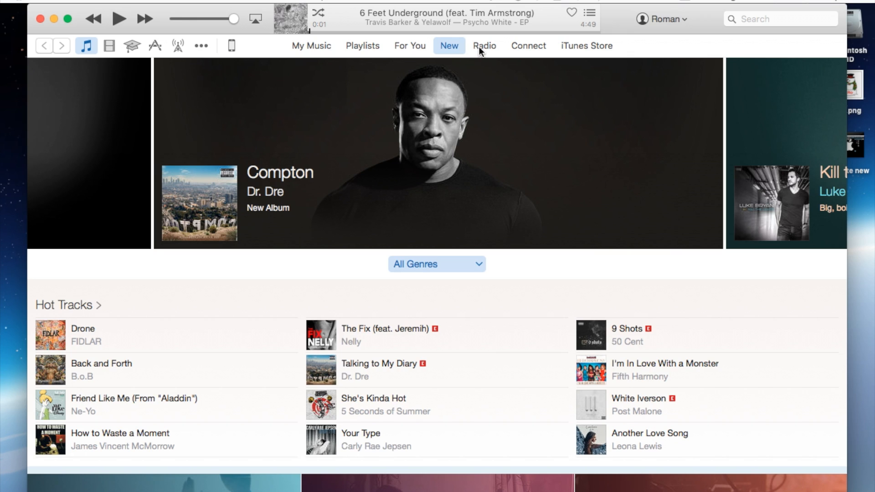
Go to Radio and scroll through Beats 1's Live Now, Featured Shows and Upcoming Shows
left_click(485, 46)
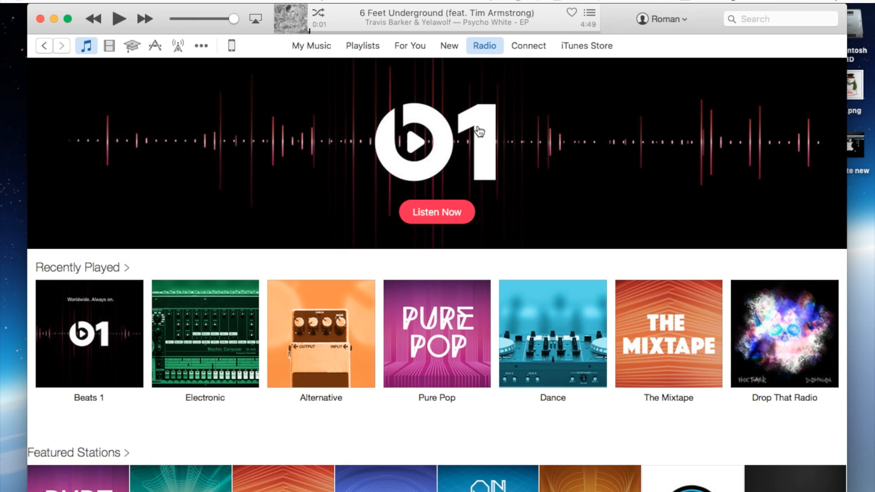
mouse_move(536, 144)
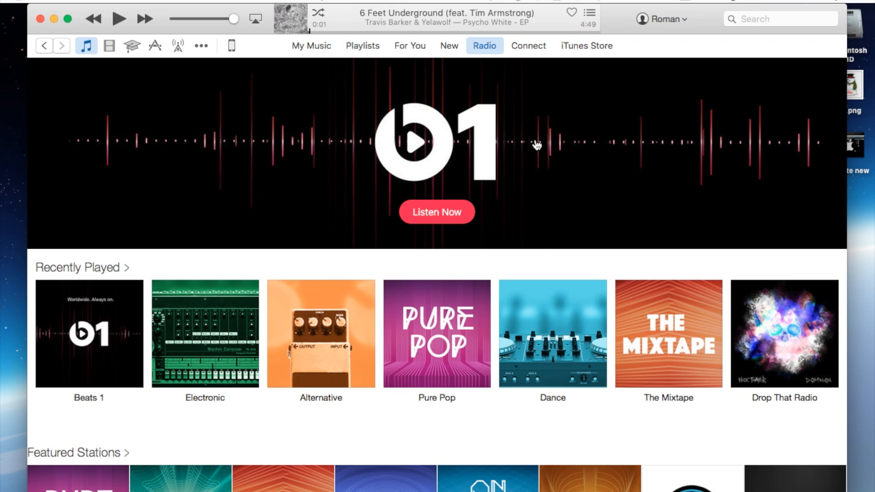
mouse_move(445, 137)
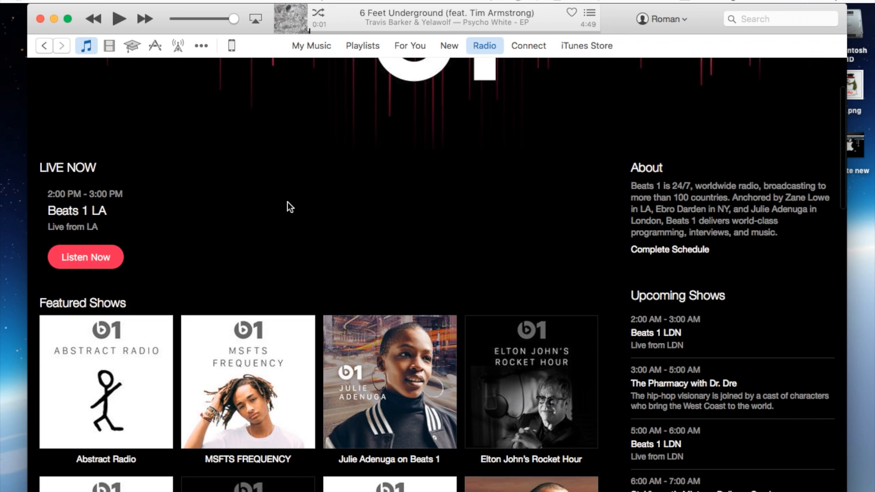
mouse_move(99, 219)
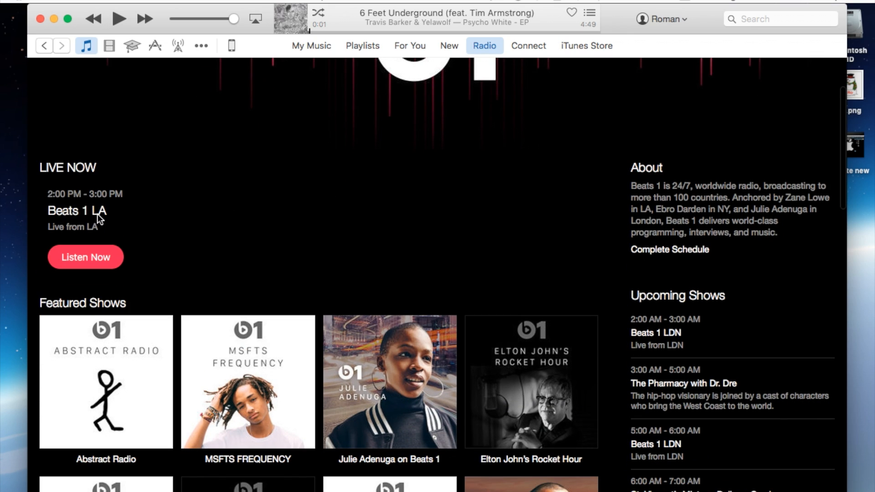
scroll("down", 3)
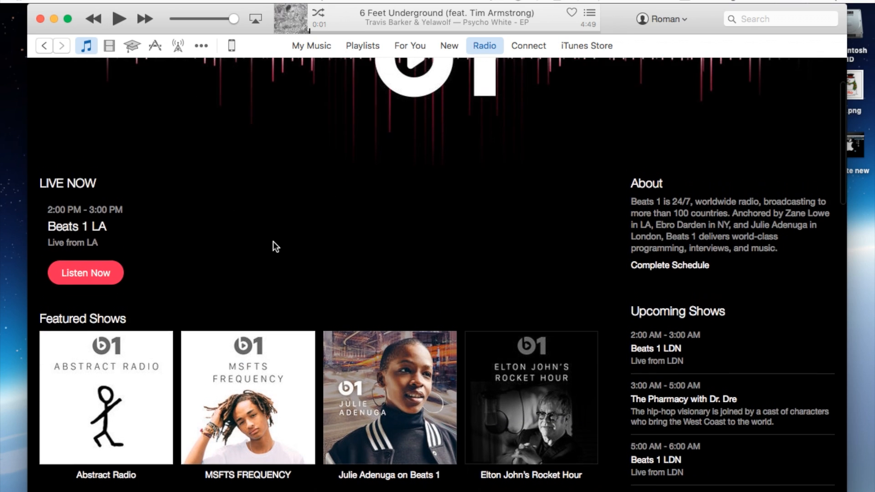
scroll("down", 3)
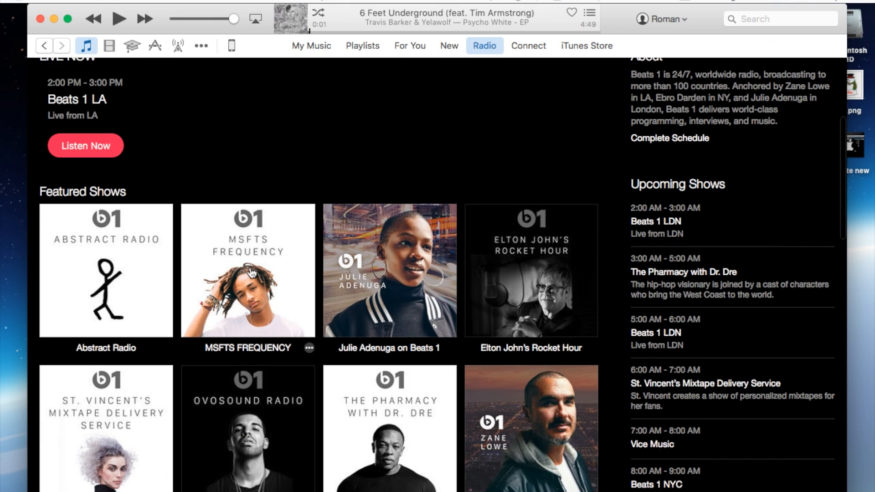
scroll("down", 3)
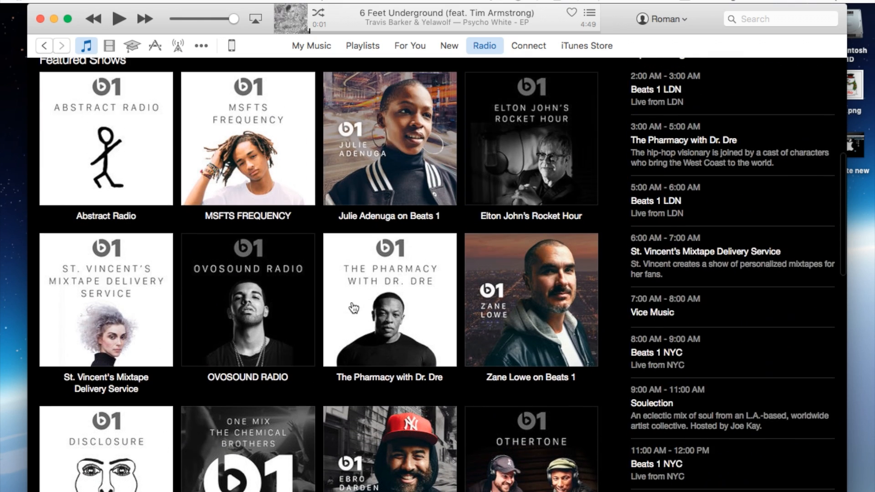
scroll("up", 3)
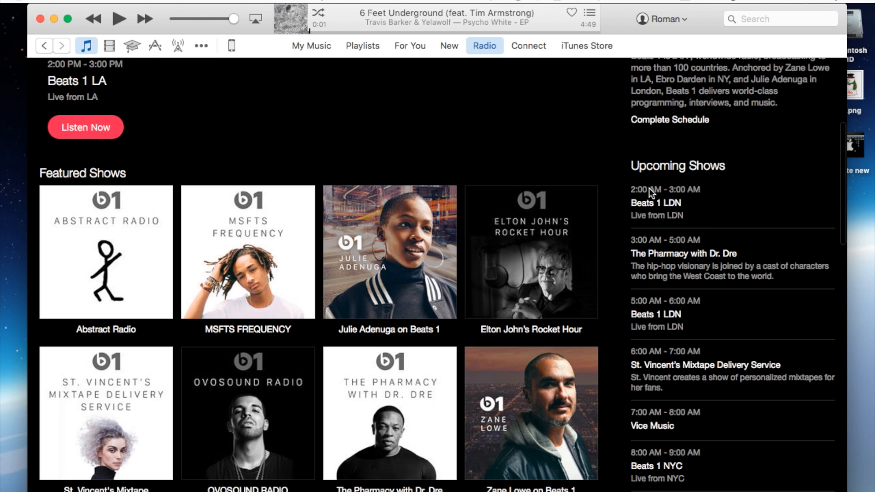
mouse_move(704, 220)
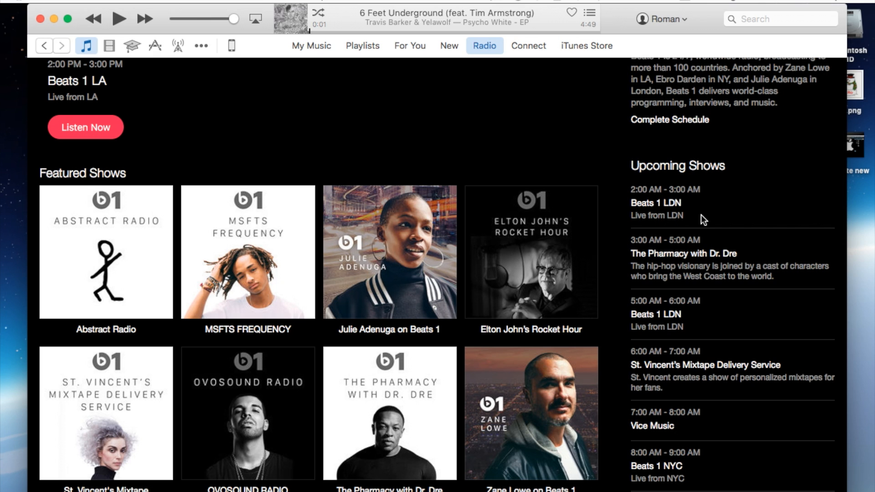
scroll("down", 3)
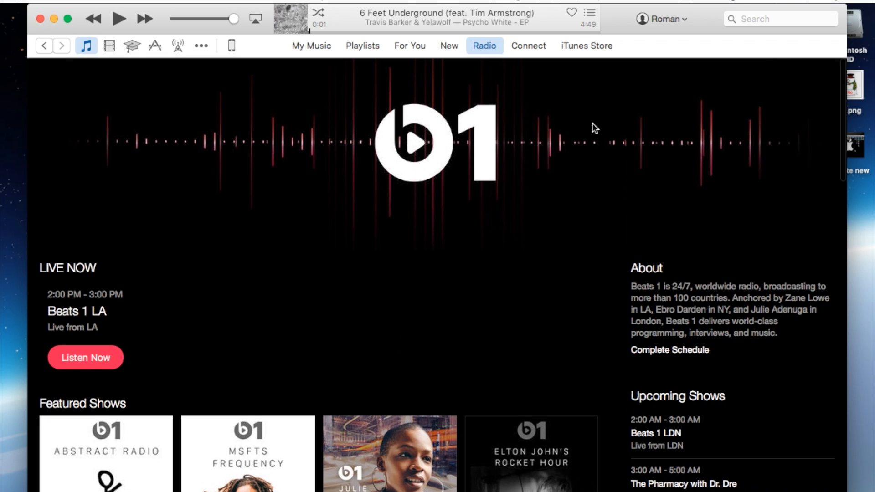
mouse_move(528, 46)
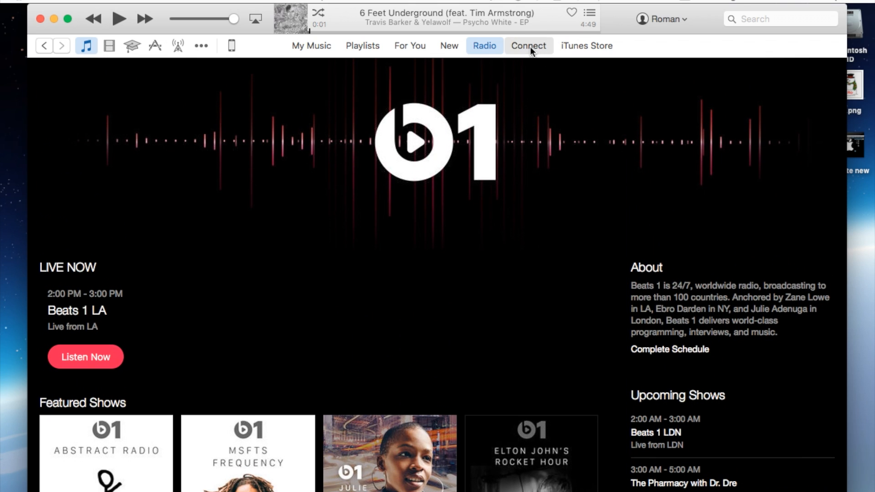
Scroll through the Connect feed of artist posts, then return to the New page
left_click(528, 46)
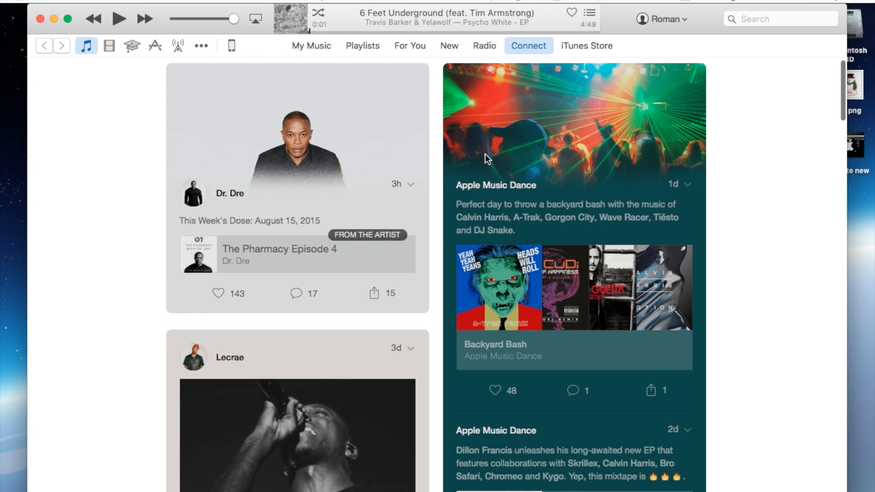
scroll("down", 3)
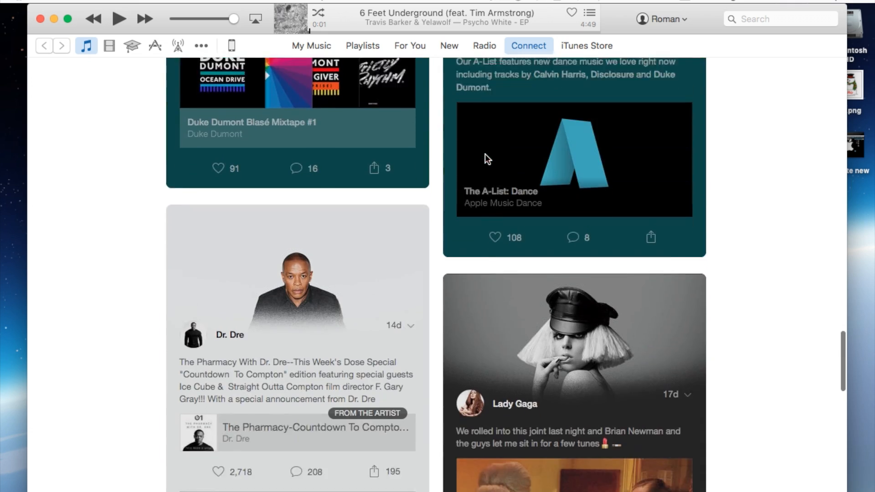
scroll("down", 3)
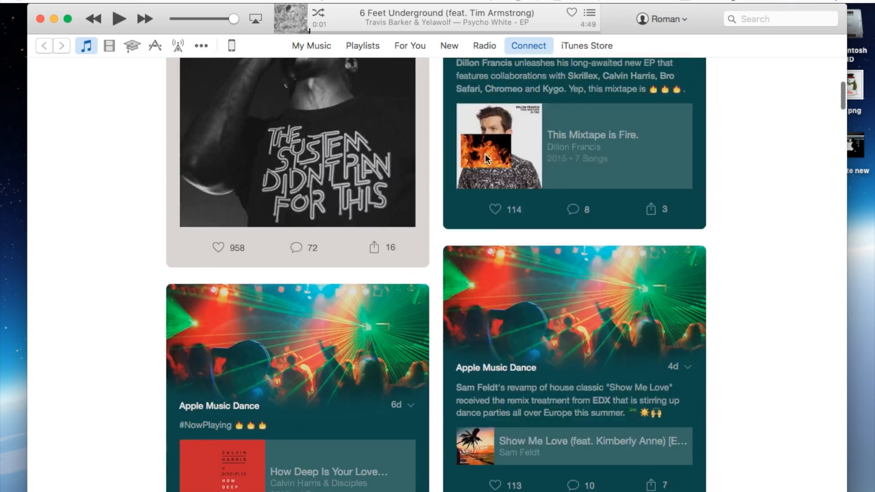
left_click(449, 45)
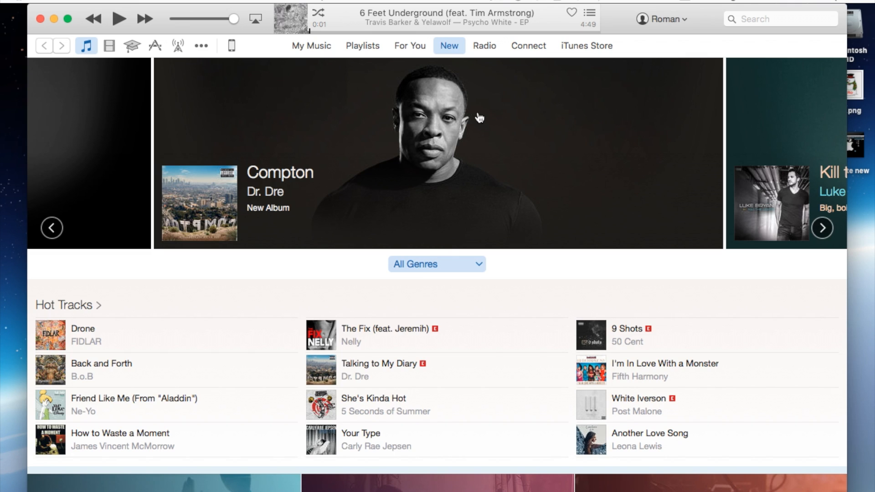
Switch back to the Beats 1 Radio page, scroll down, then return to the top
left_click(484, 46)
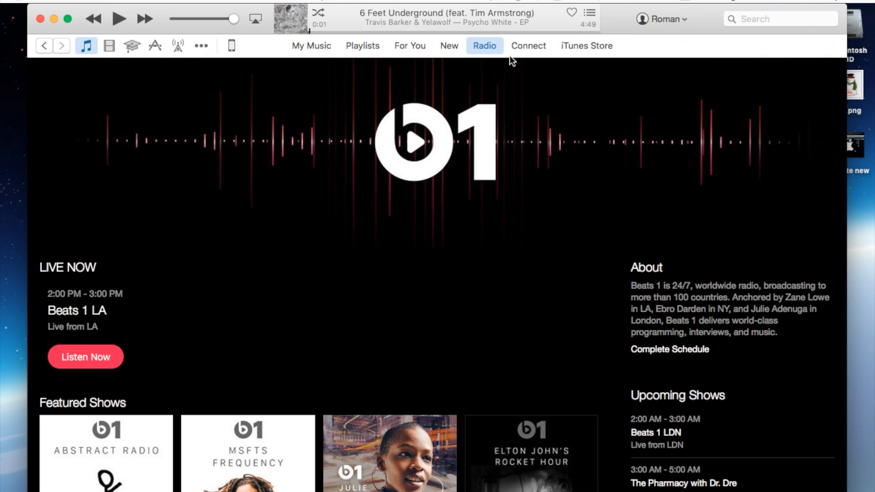
scroll("down", 3)
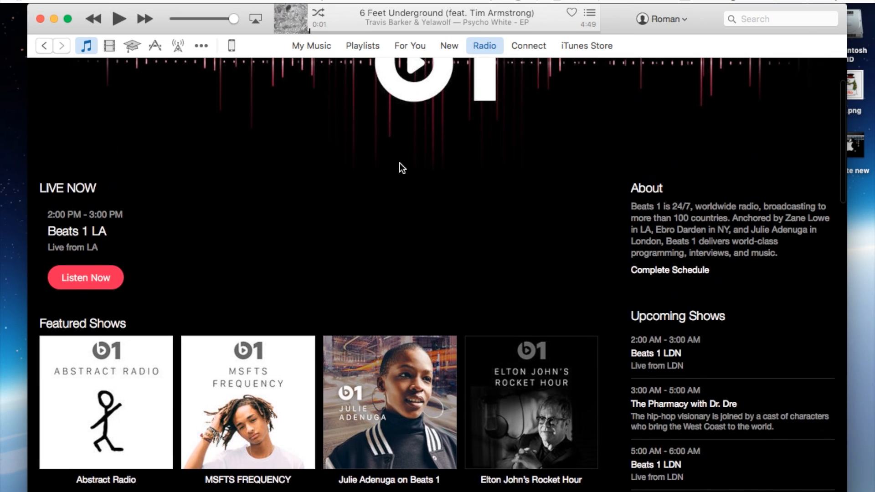
scroll("up", 3)
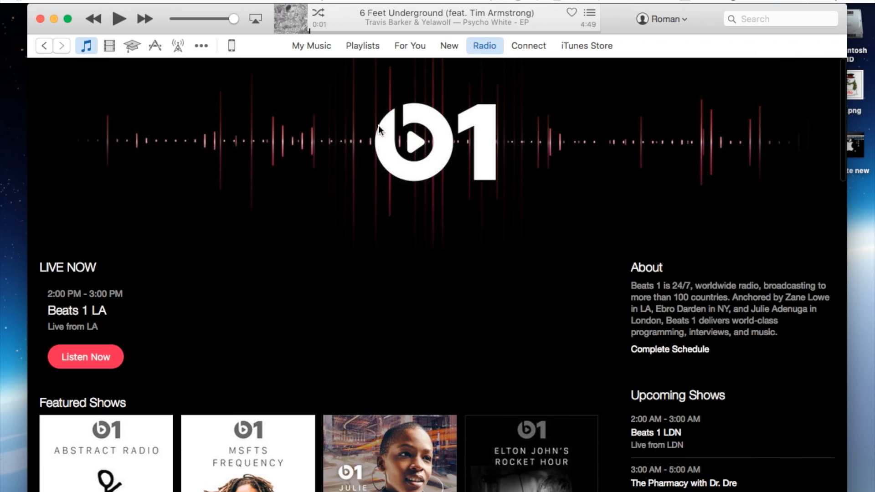
mouse_move(459, 137)
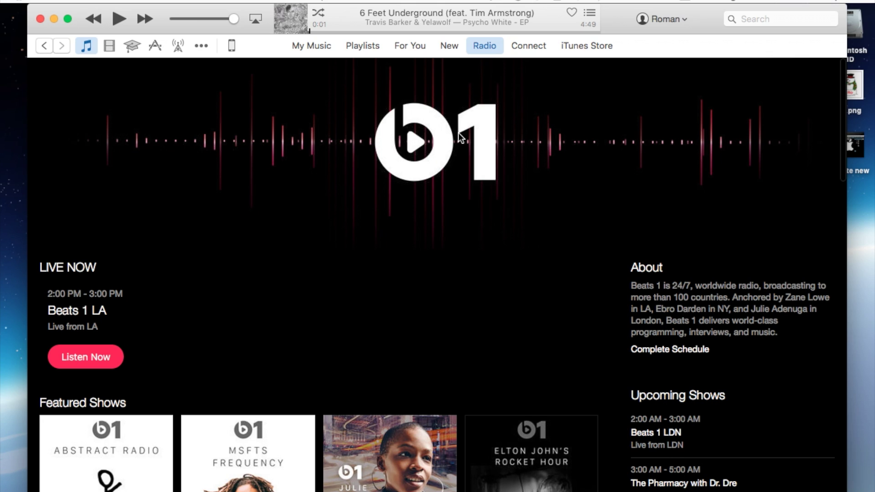